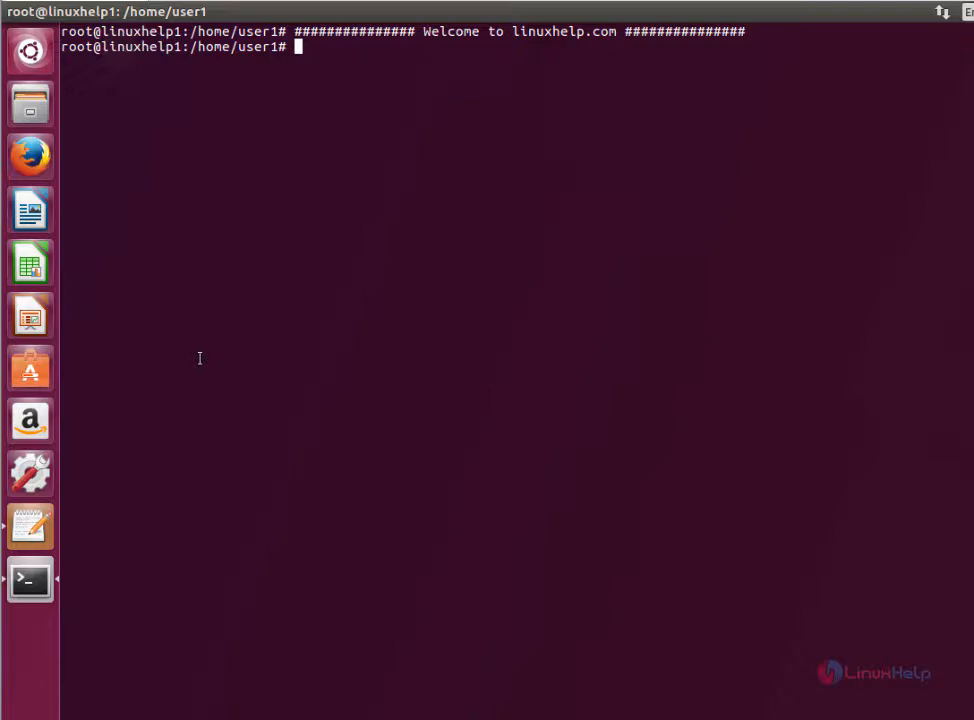
pyautogui.moveTo(28, 316)
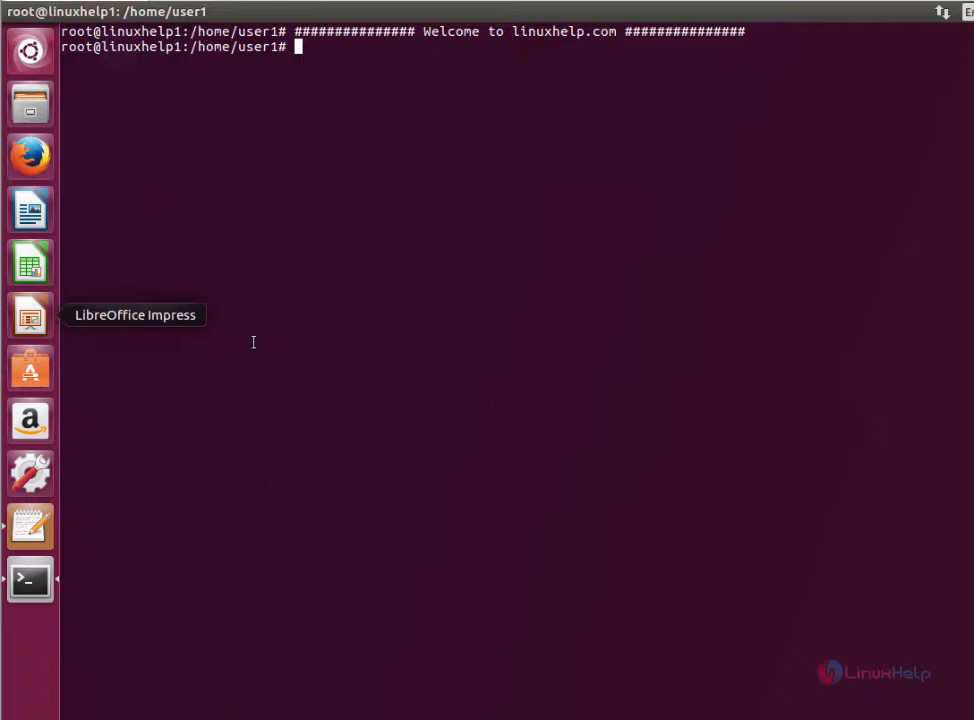
pyautogui.moveTo(352, 224)
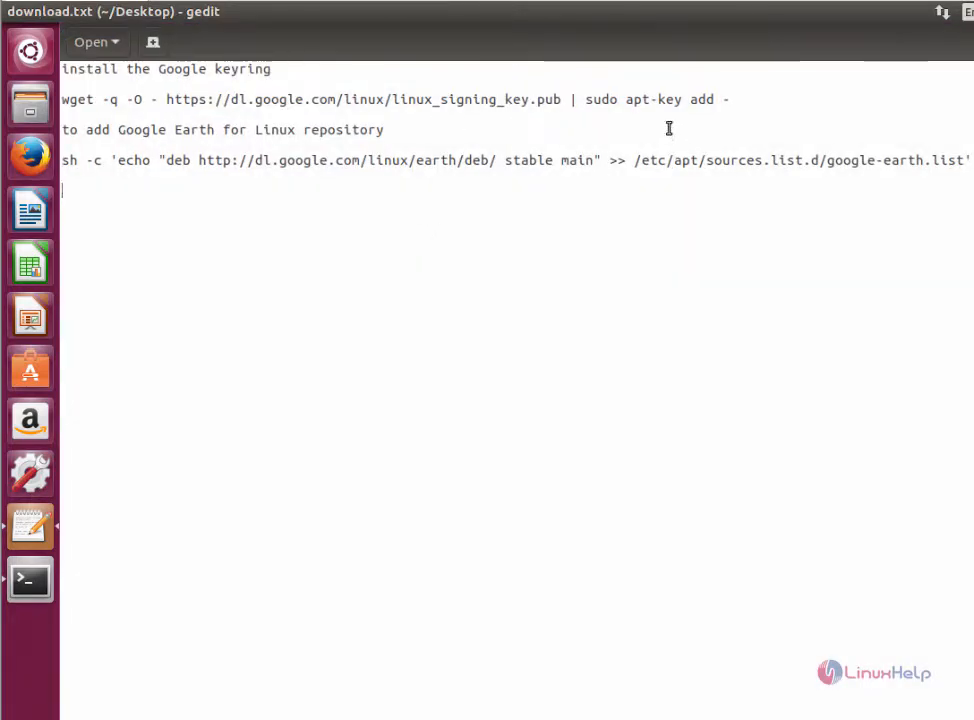
# - Select the wget line in download.txt that imports Google's Linux signing key
pyautogui.doubleClick(716, 100)
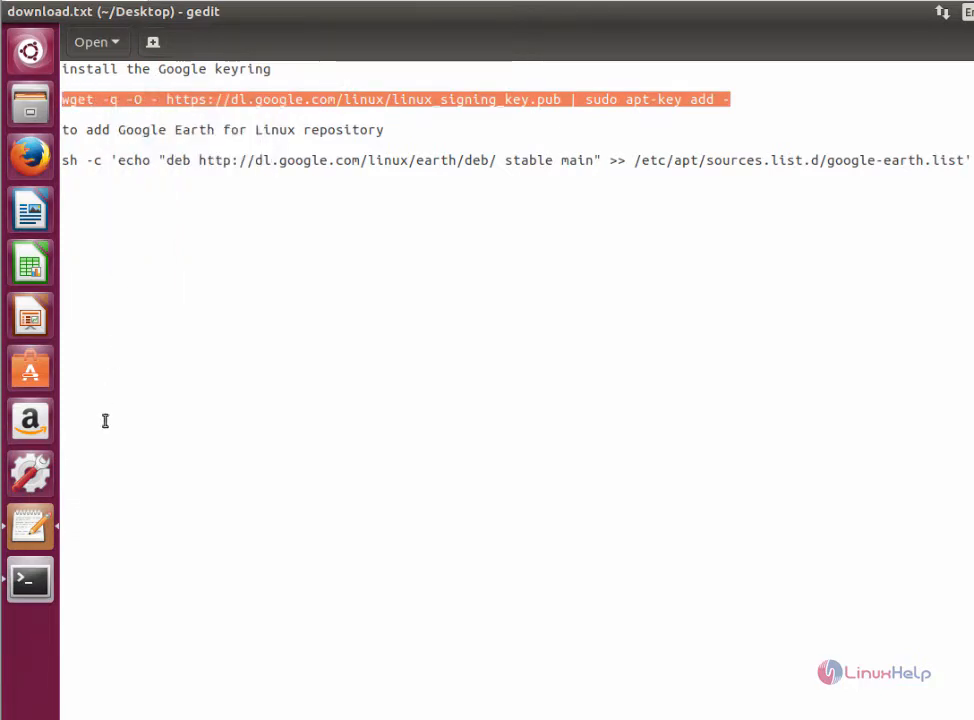
# - Run the pasted wget … apt-key add - command to import Google's signing key (OK)
pyautogui.rightClick(300, 248)
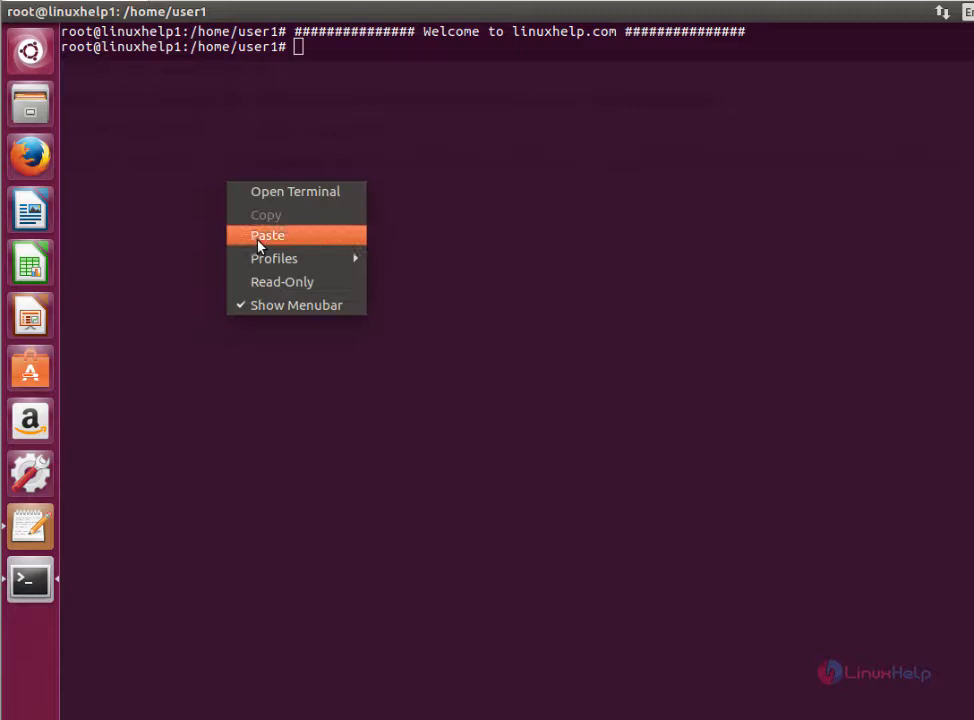
pyautogui.click(268, 236)
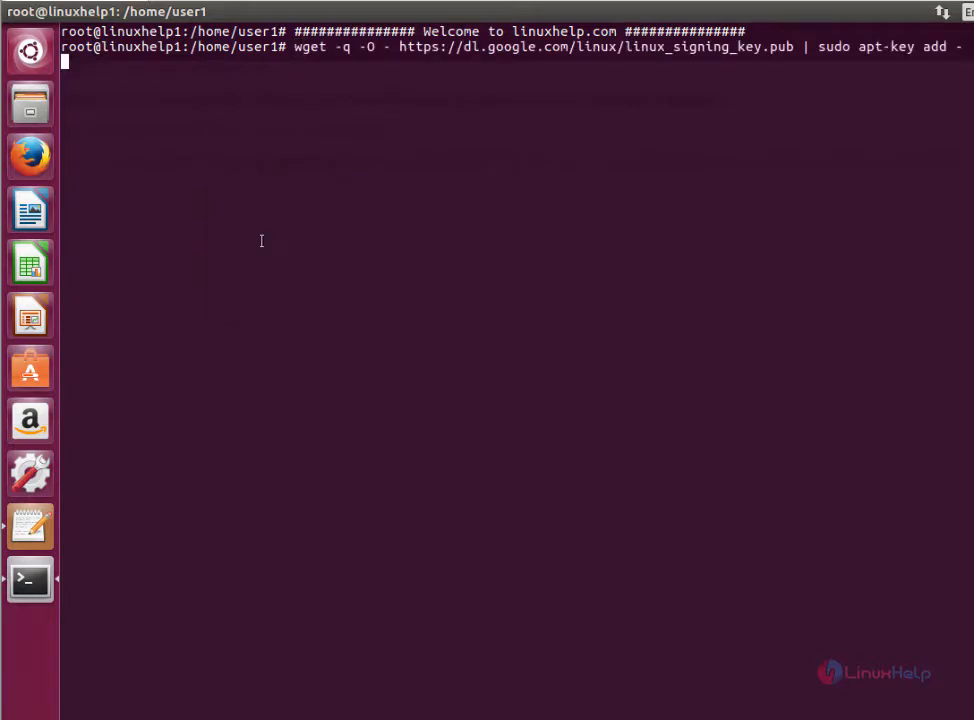
pyautogui.press('Return')
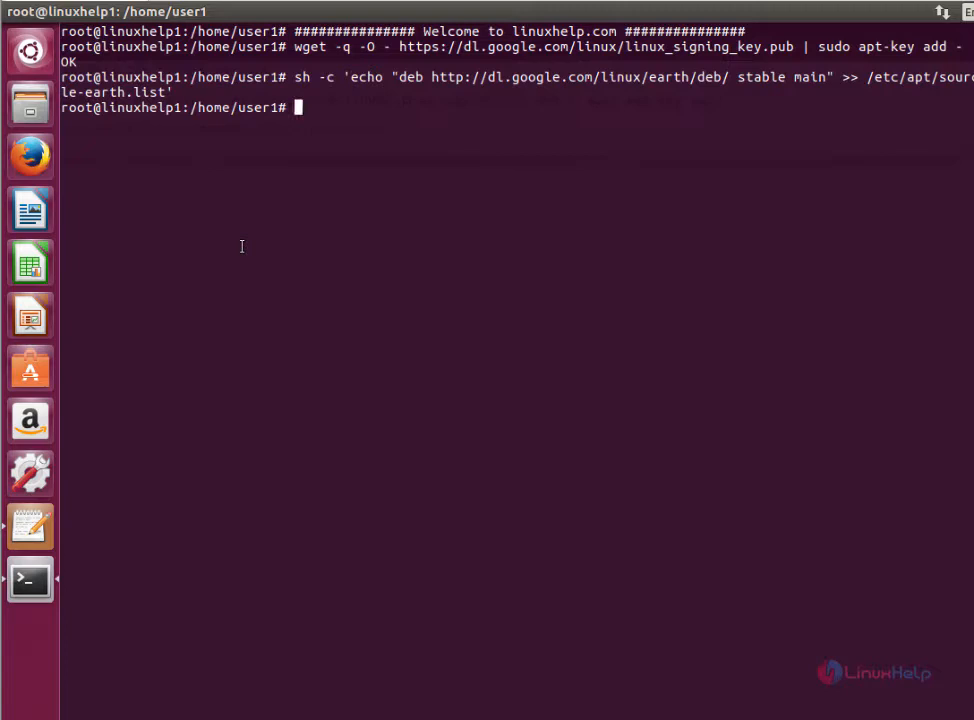
# - Refresh the package lists with apt-get update so the Google Earth repository is read
pyautogui.write('apt-get upda')
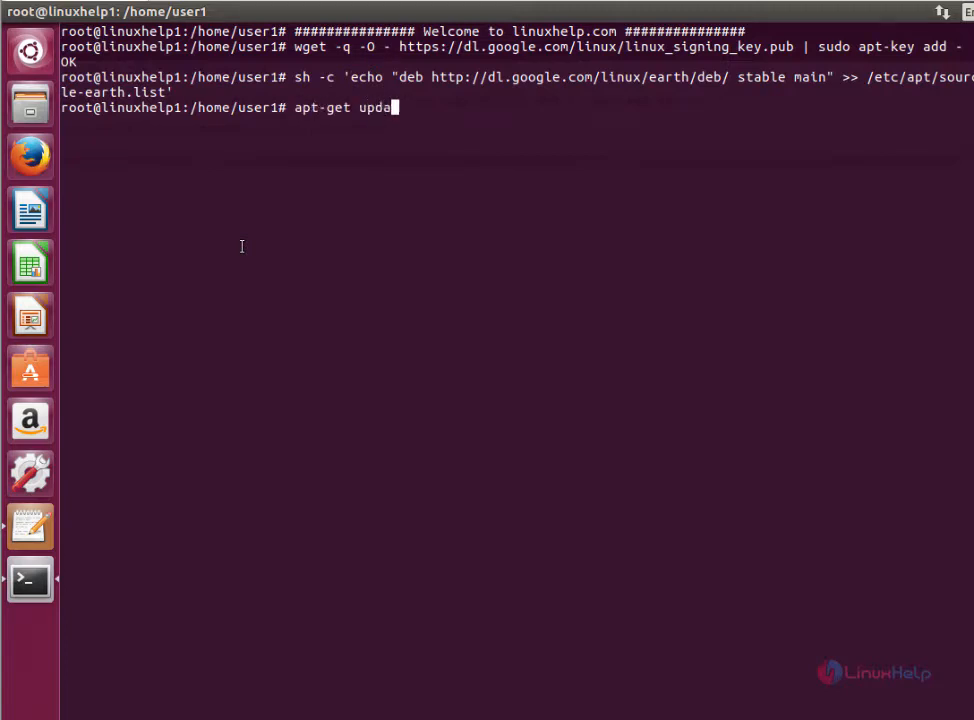
pyautogui.write('te')
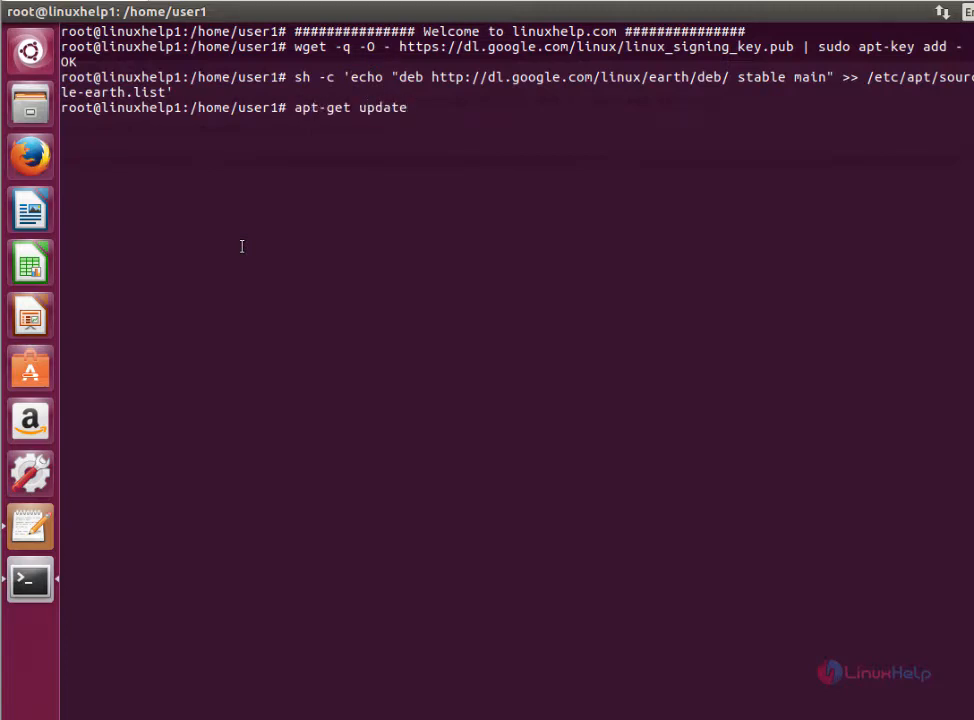
pyautogui.press('Return')
pyautogui.write('apt-get install')
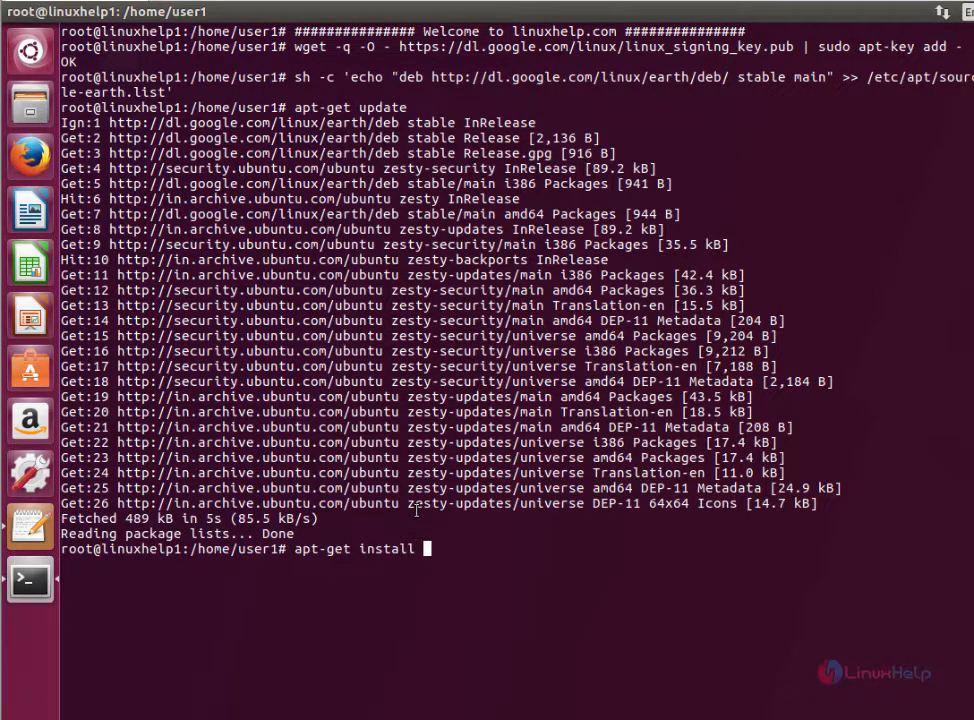
# - Install google-earth-stable with apt-get, confirming the dependency prompt with y
pyautogui.write('google-ea')
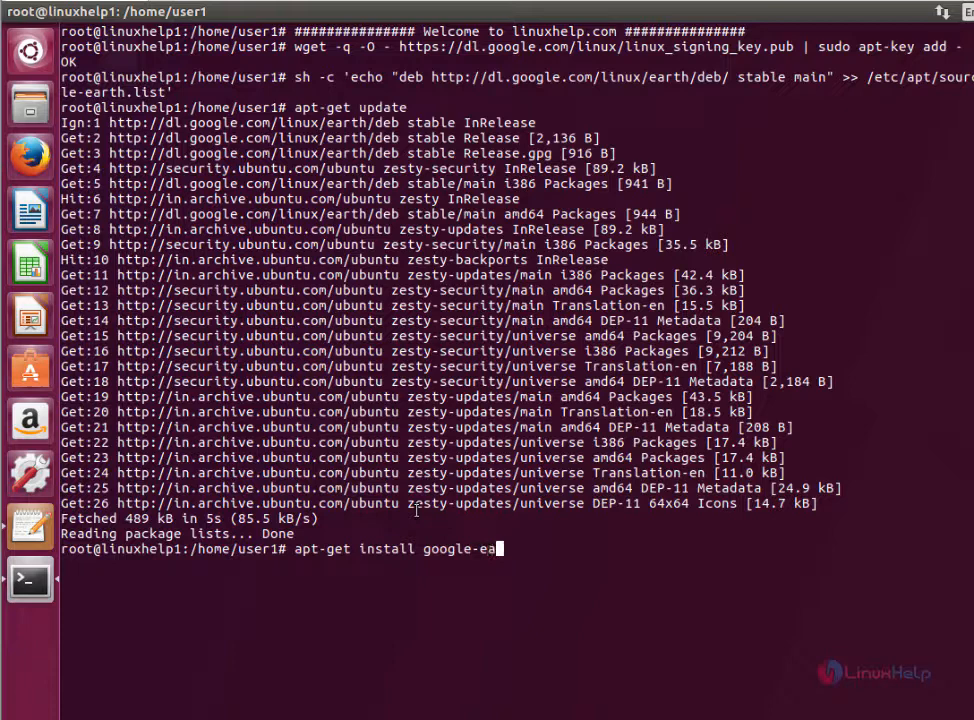
pyautogui.write('rth-stable')
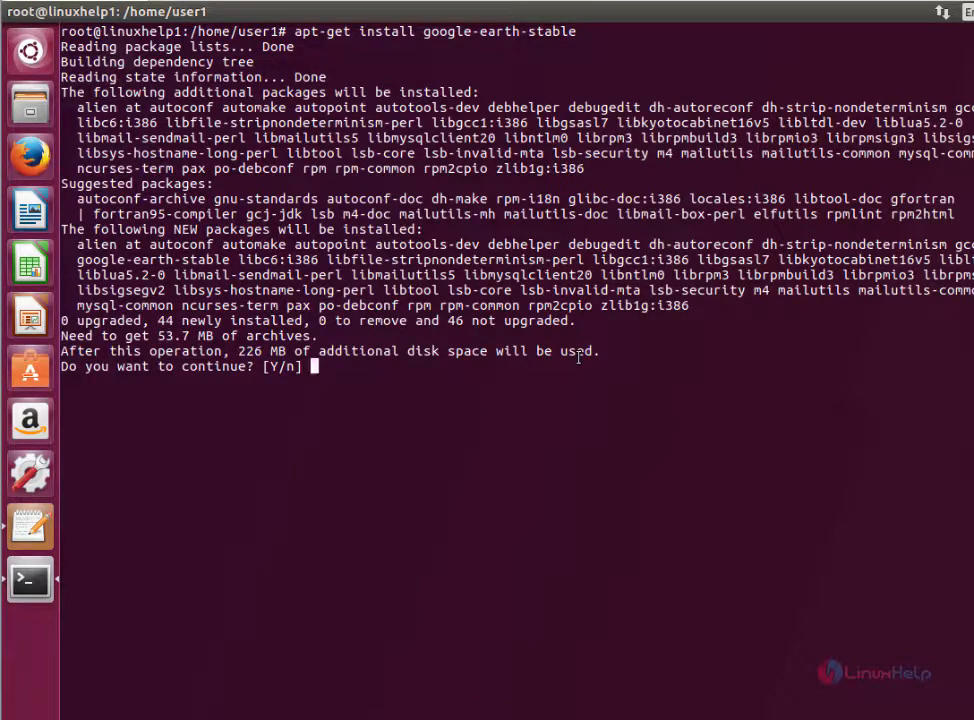
pyautogui.write('y')
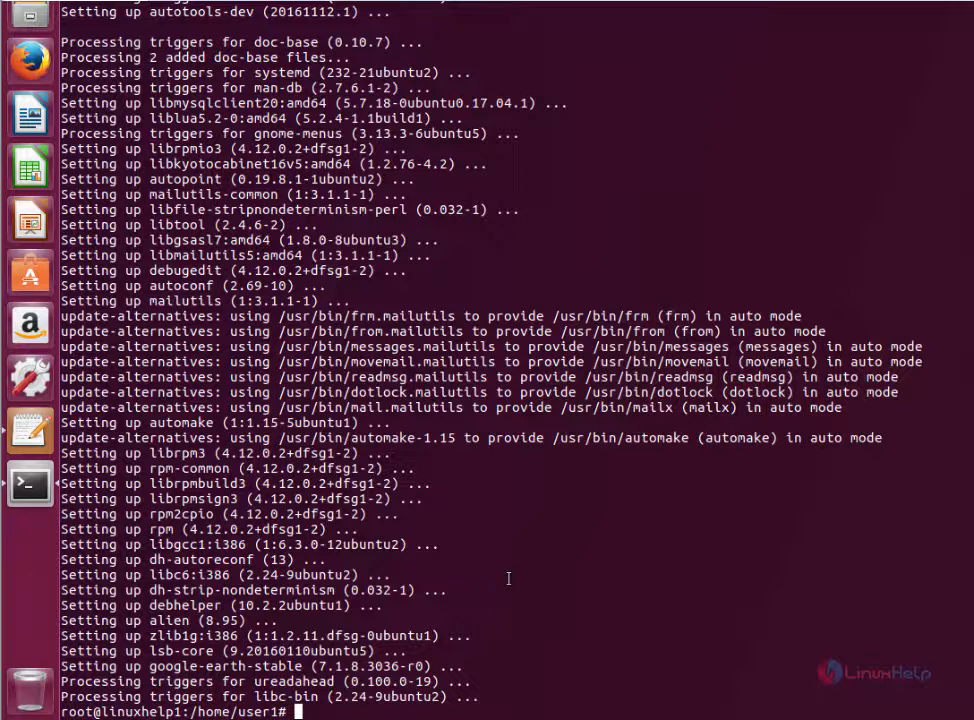
# - Launch google-earth from the terminal and close the Start-up Tips to reveal the globe
pyautogui.write('google-earth')
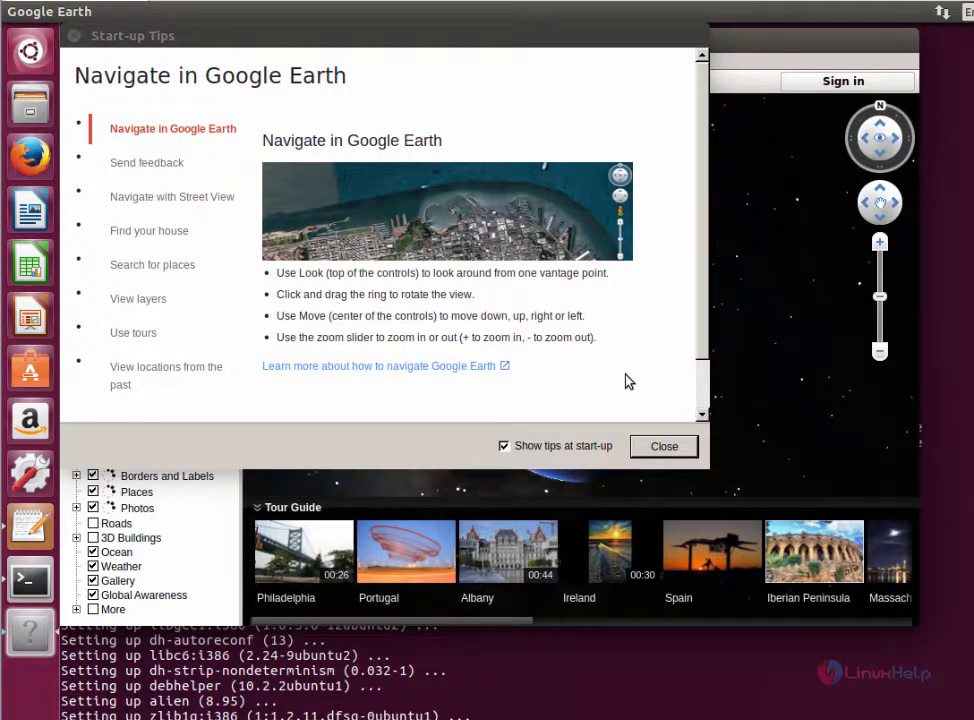
pyautogui.click(664, 446)
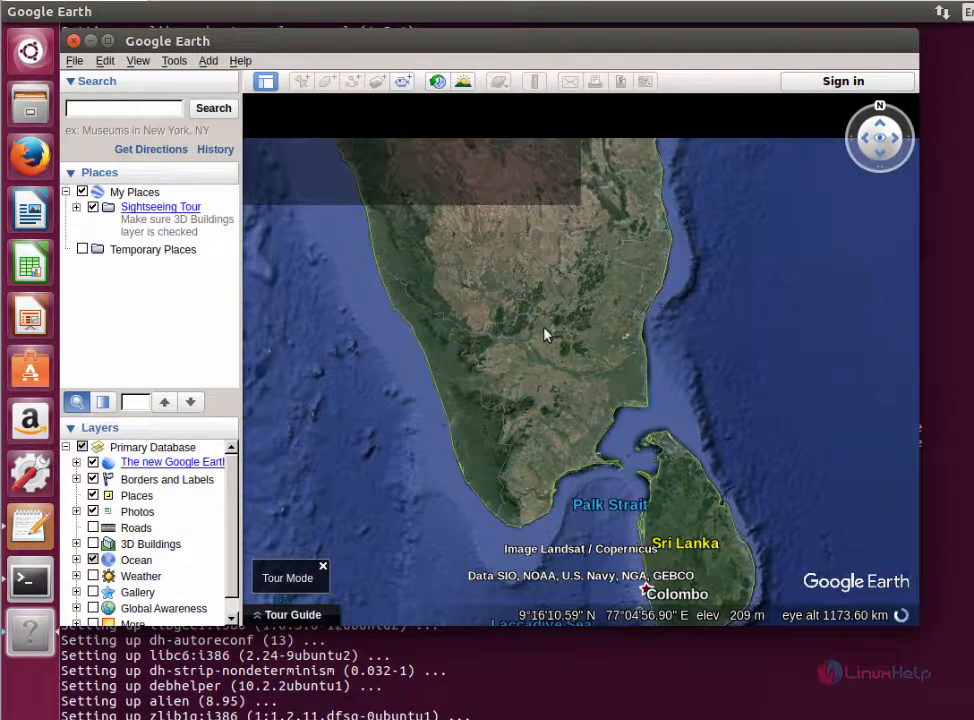